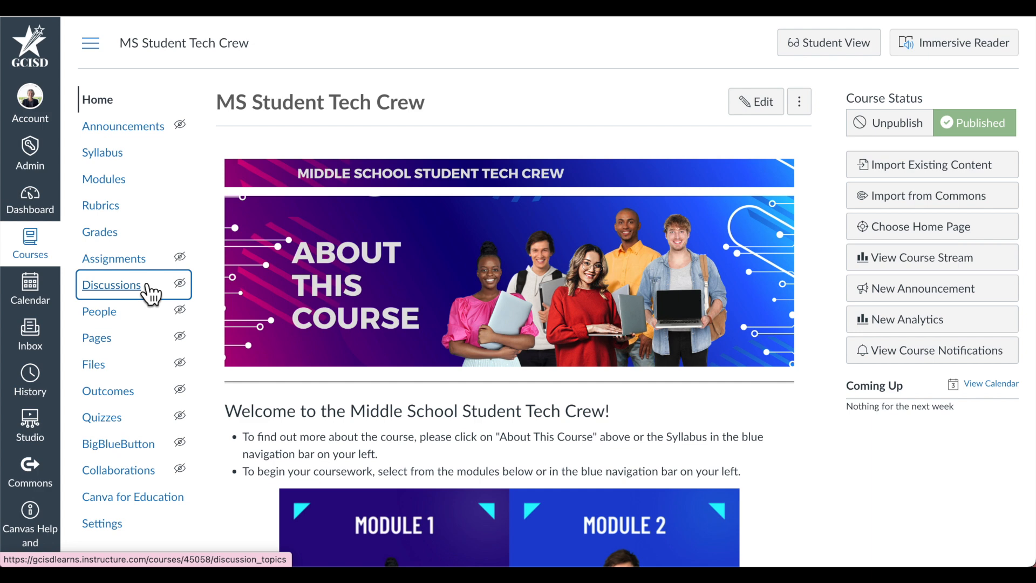
Step: Go to the MS Student Tech Crew course's Discussions page
left_click(111, 285)
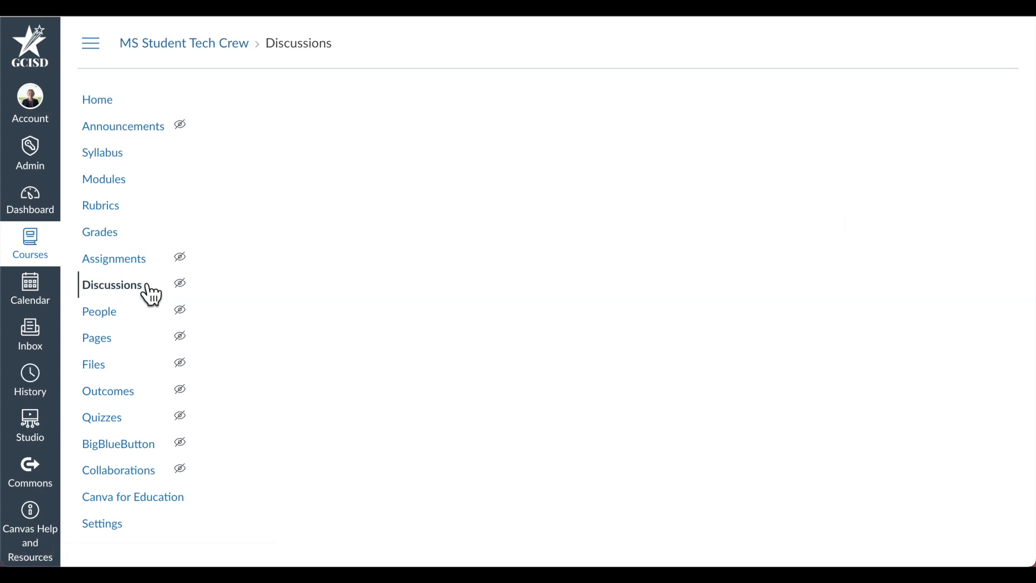
left_click(112, 285)
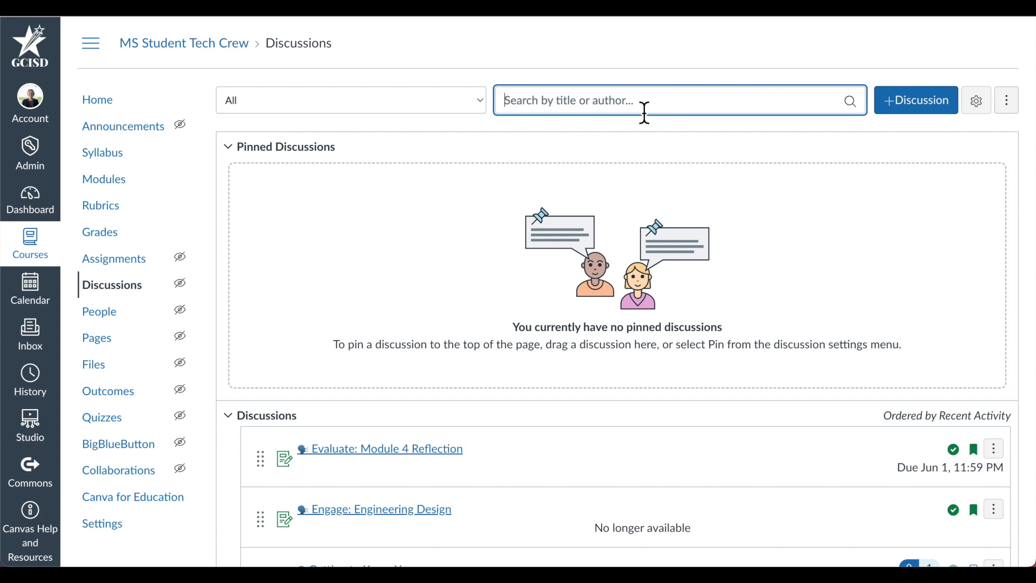
mouse_move(916, 99)
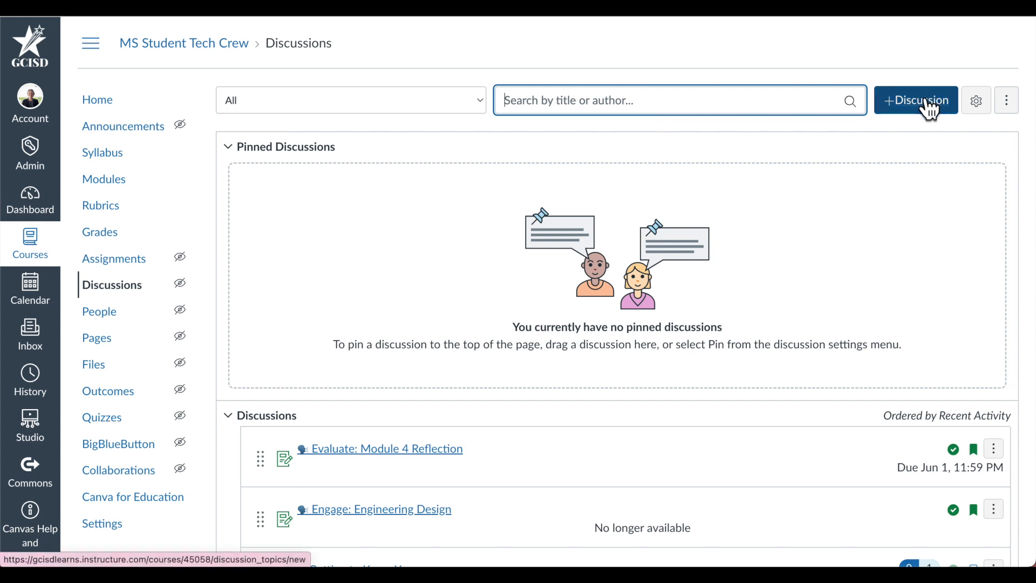
mouse_move(932, 116)
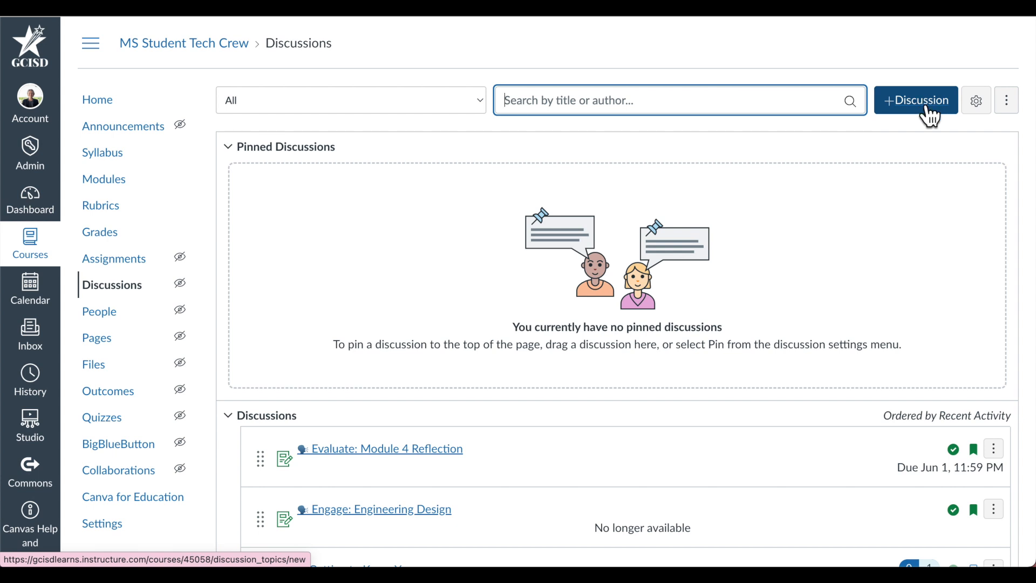
mouse_move(975, 101)
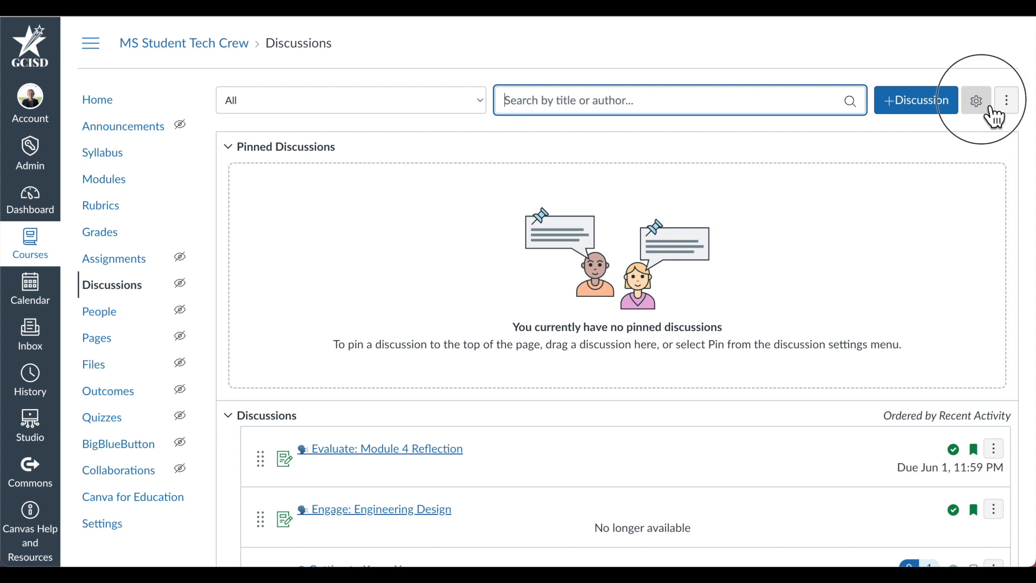
Step: Save the Discussion Settings allowing students to create topics, edit replies and attach files
left_click(975, 100)
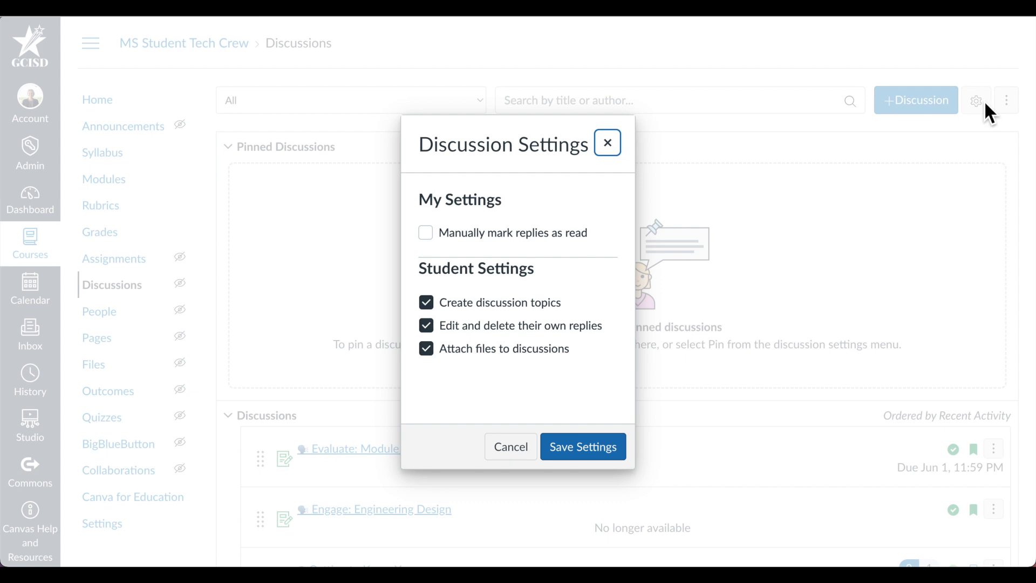
mouse_move(562, 241)
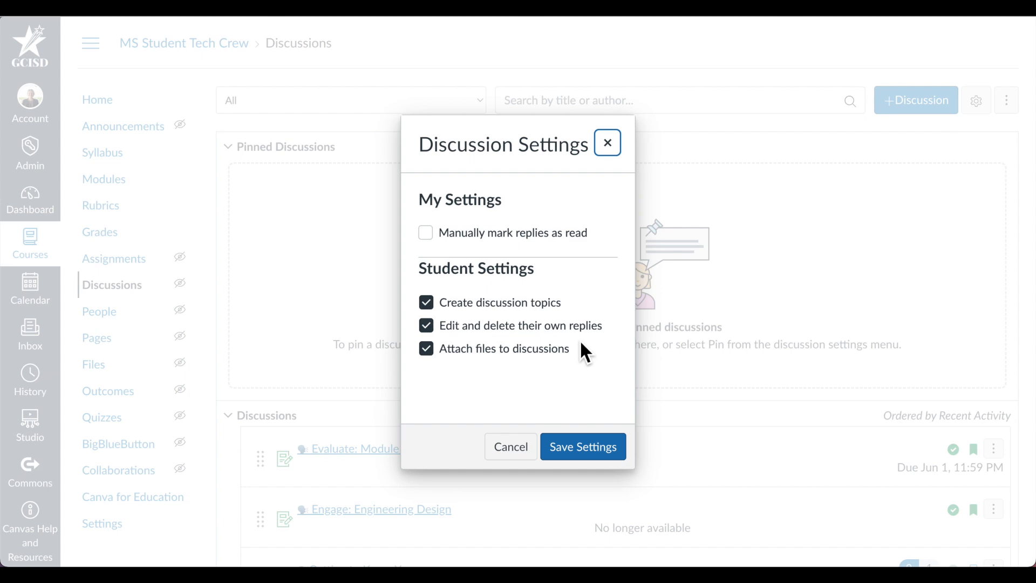
left_click(581, 445)
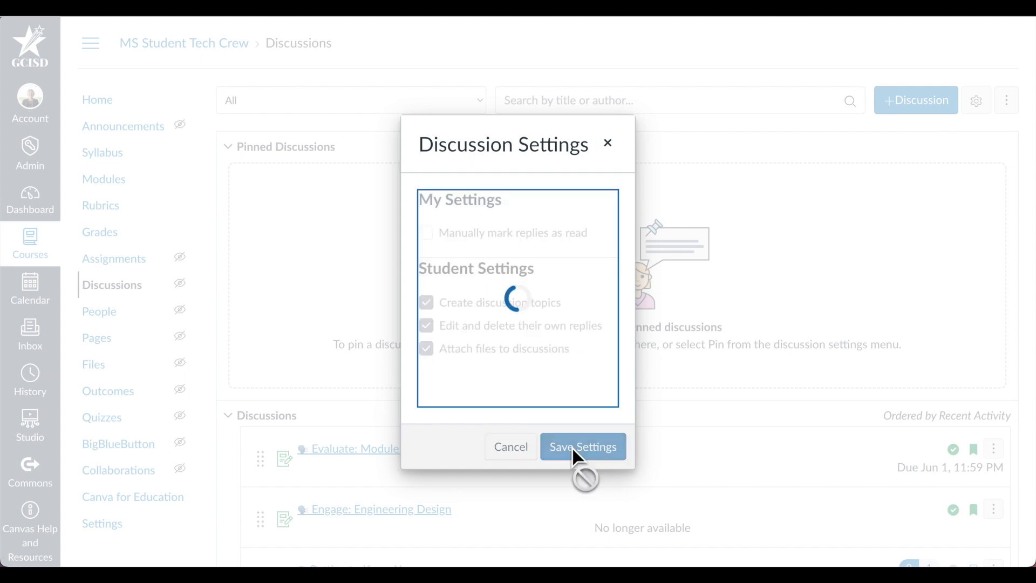
Step: Scroll the Discussions index down past the regular discussions to the Closed for Comments section
left_click(582, 447)
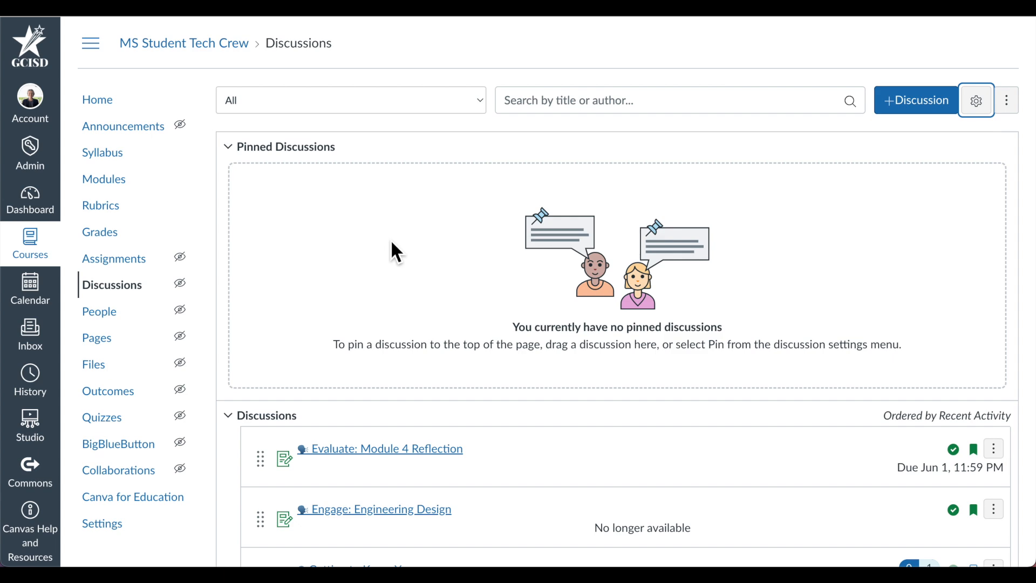
scroll("down", 3)
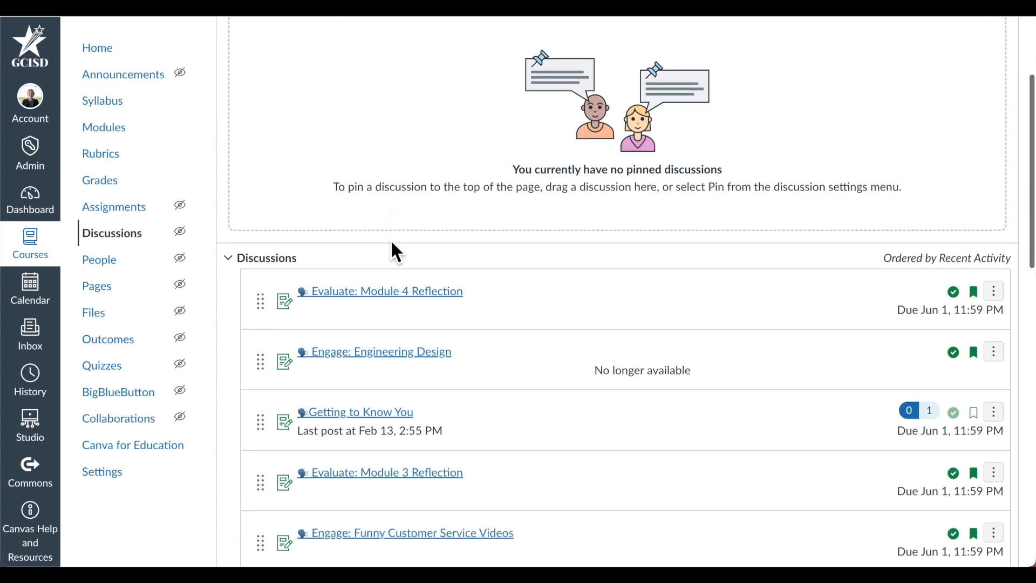
scroll("down", 3)
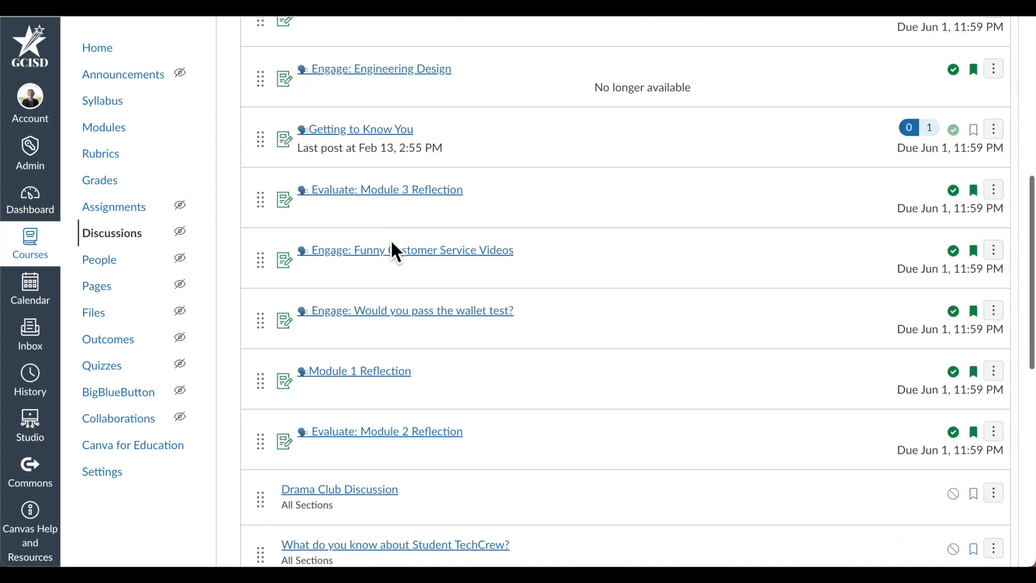
scroll("down", 3)
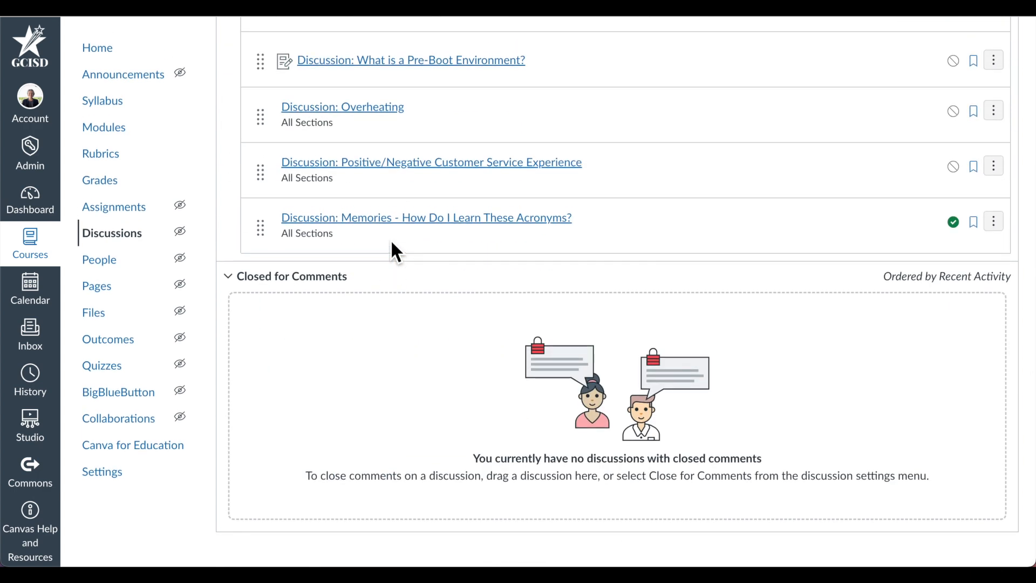
mouse_move(669, 237)
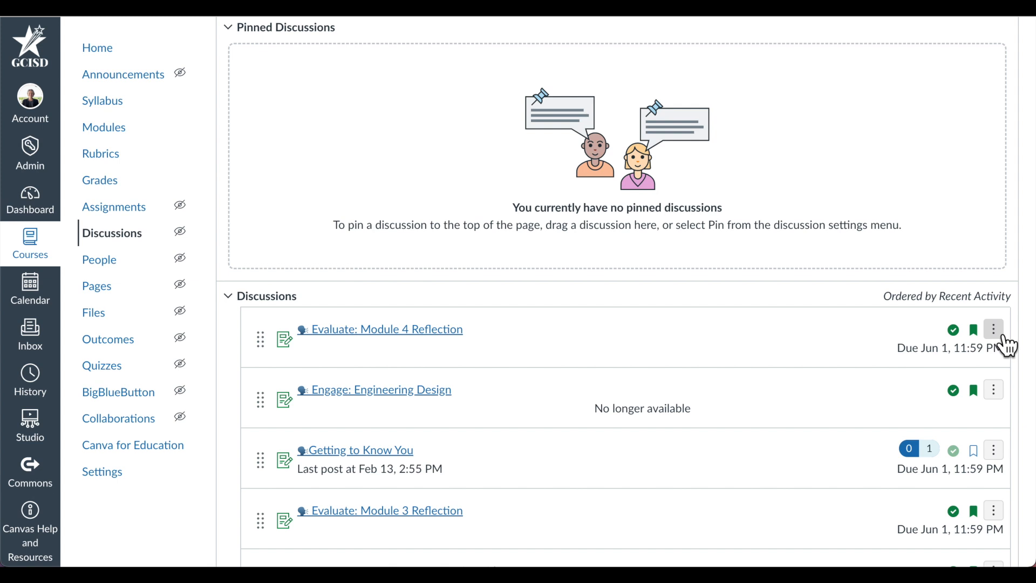
Step: Show the options menu for the Evaluate: Module 4 Reflection discussion
left_click(993, 329)
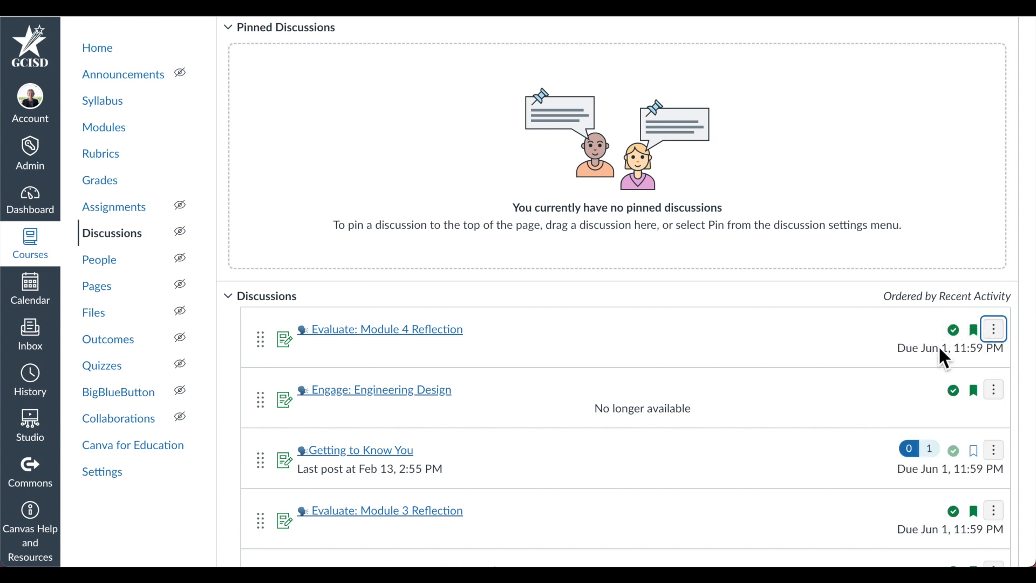
mouse_move(972, 362)
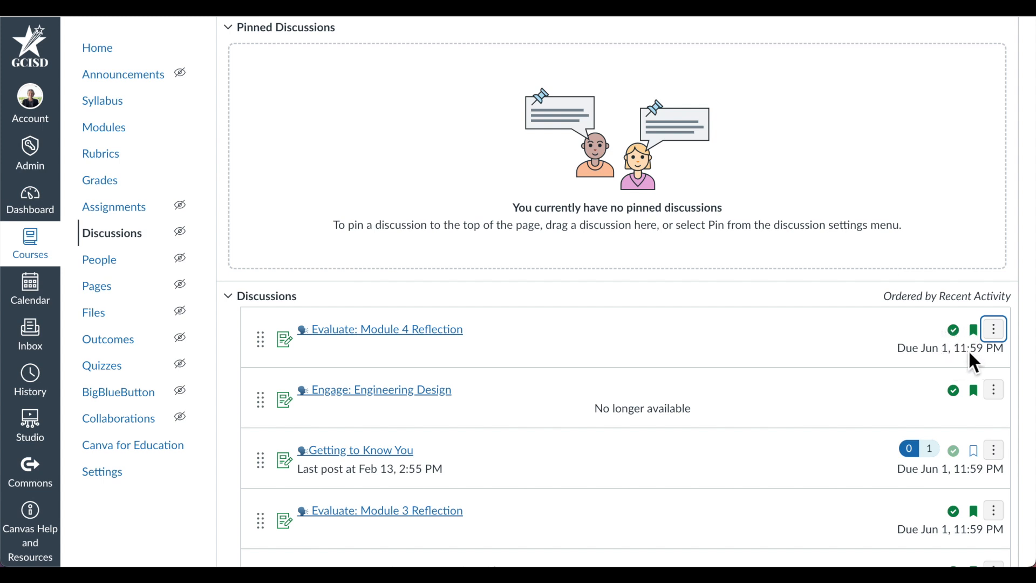
mouse_move(991, 350)
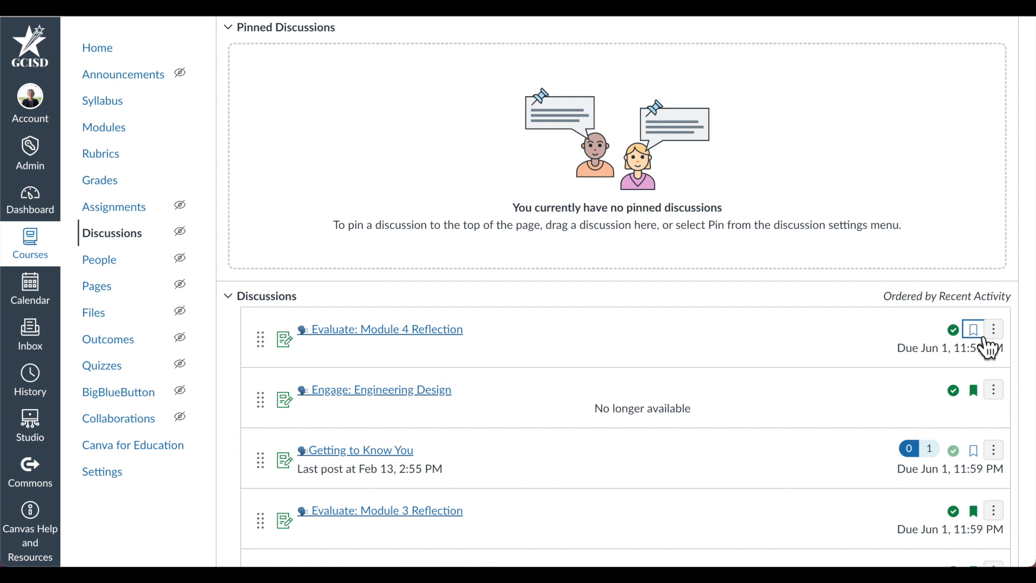
Step: Subscribe again to the Evaluate: Module 4 Reflection discussion
left_click(972, 329)
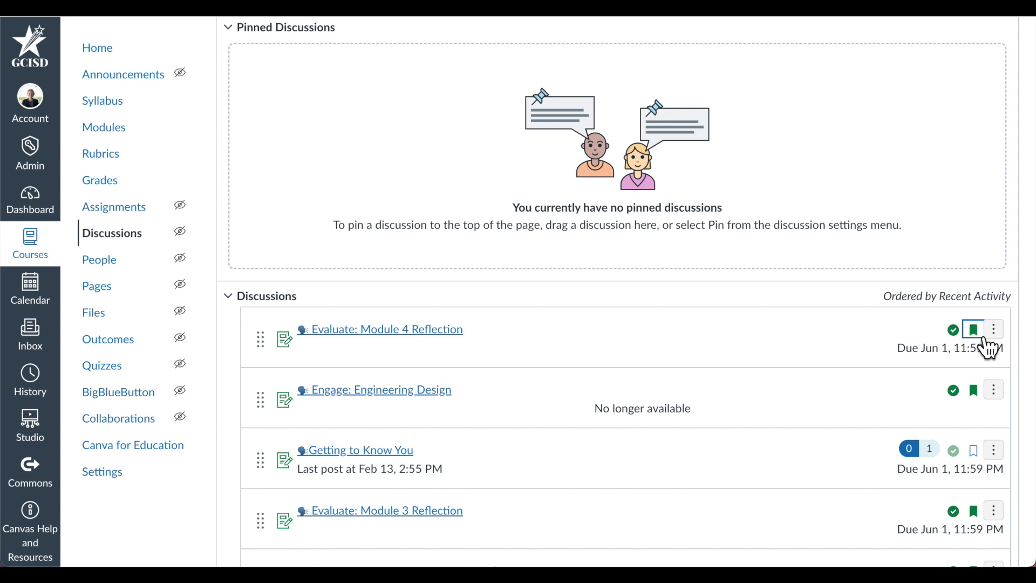
mouse_move(972, 329)
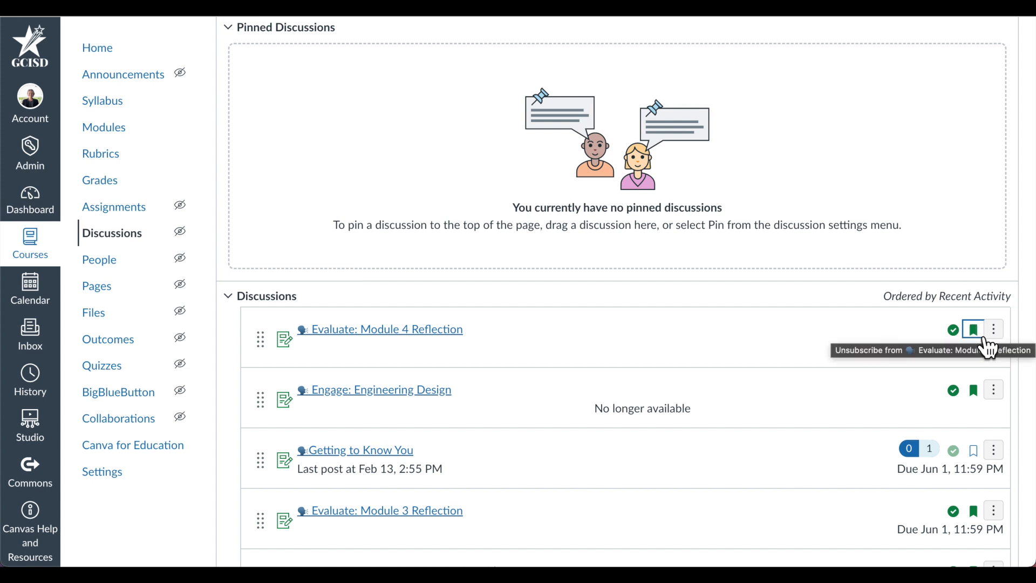
mouse_move(689, 385)
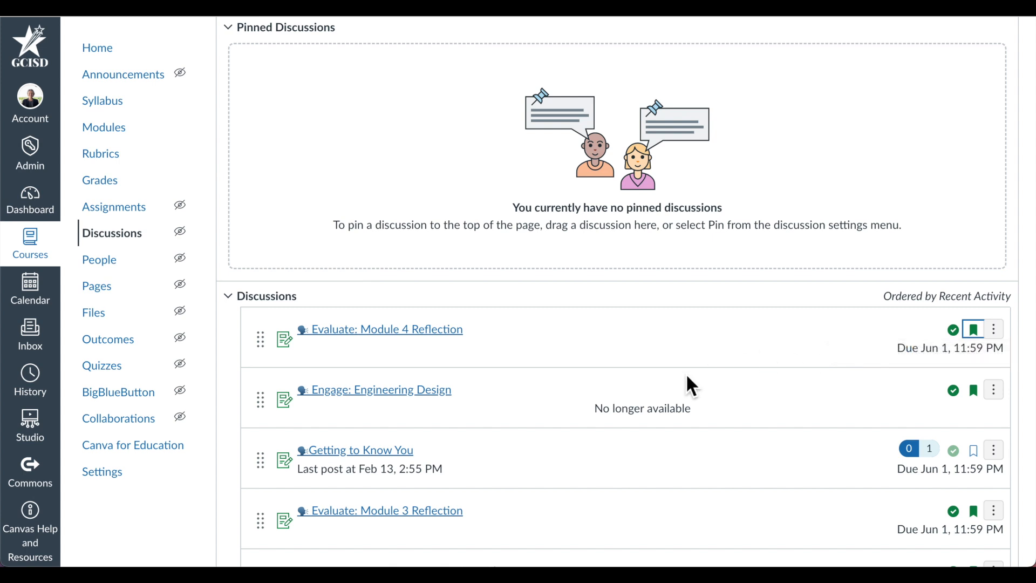
mouse_move(328, 348)
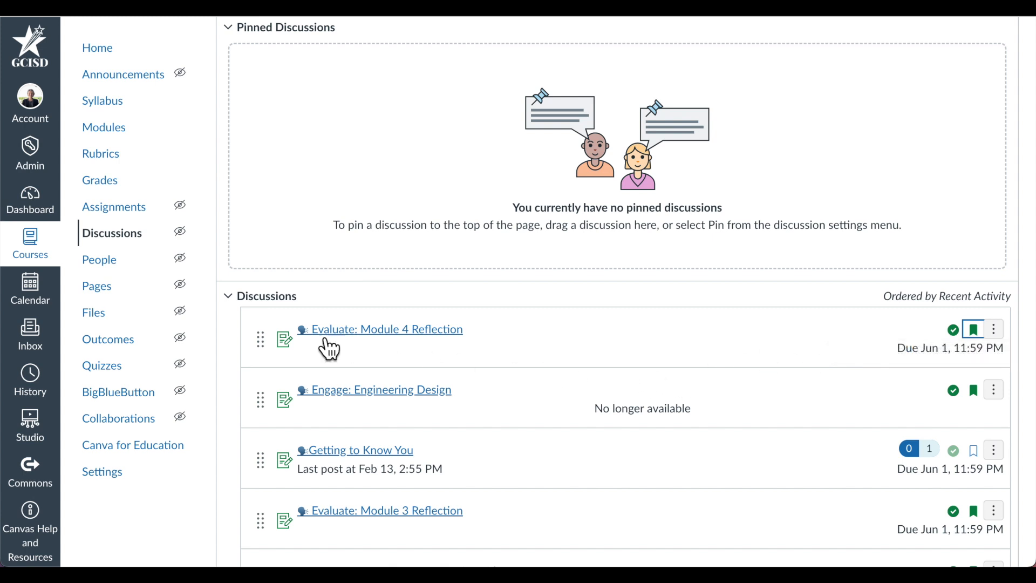
mouse_move(273, 390)
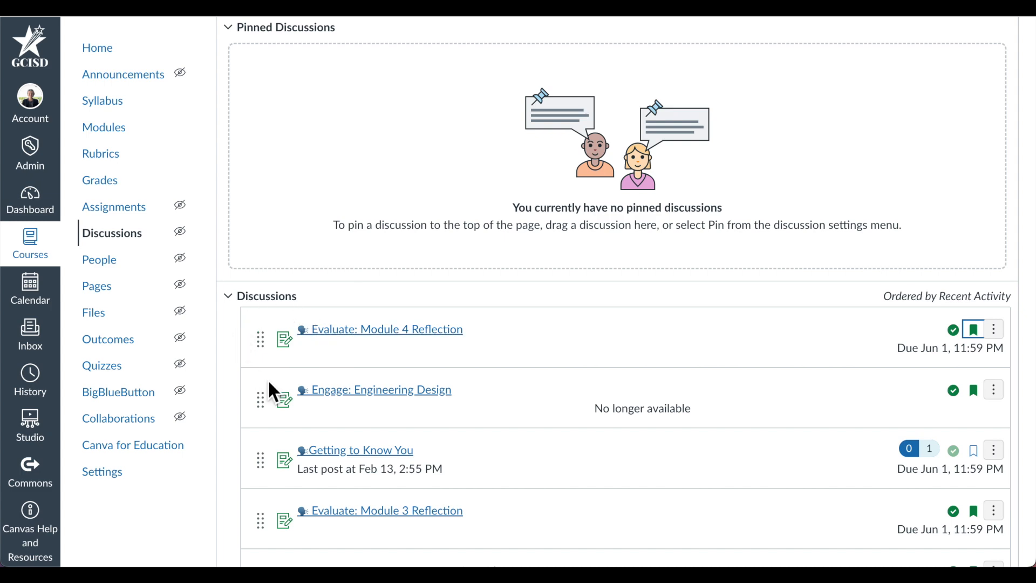
mouse_move(355, 378)
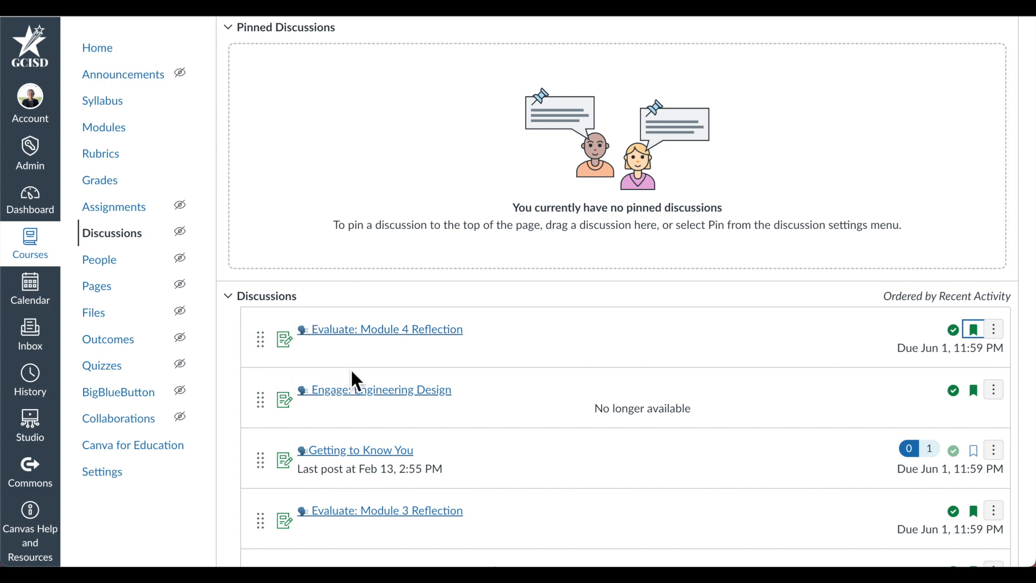
scroll("down", 3)
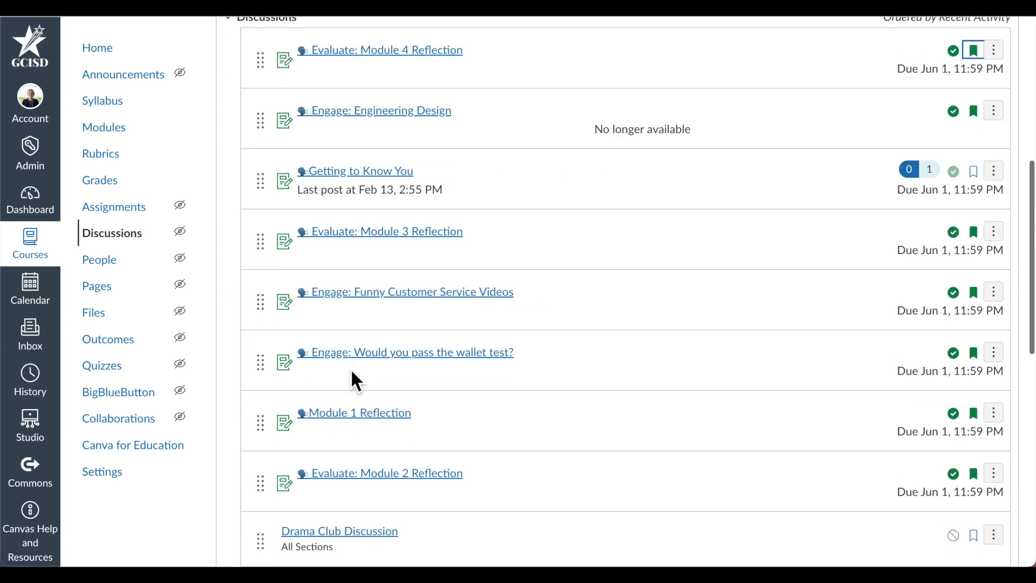
scroll("down", 3)
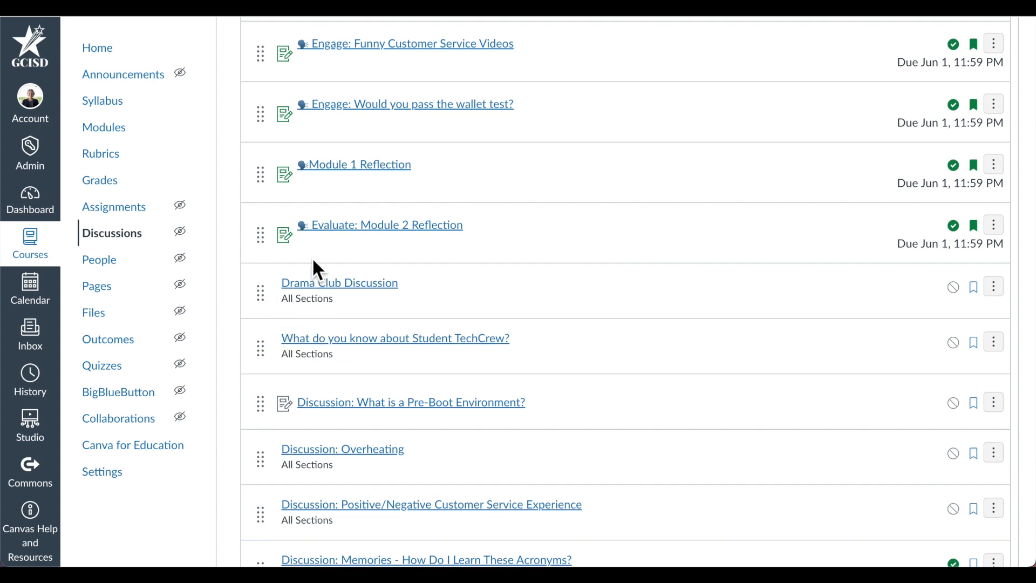
mouse_move(581, 331)
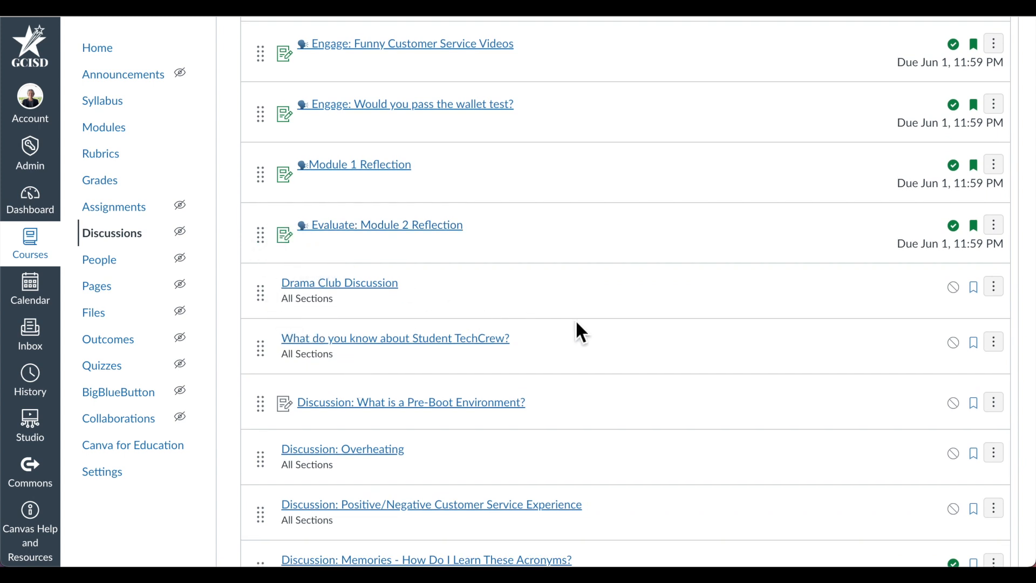